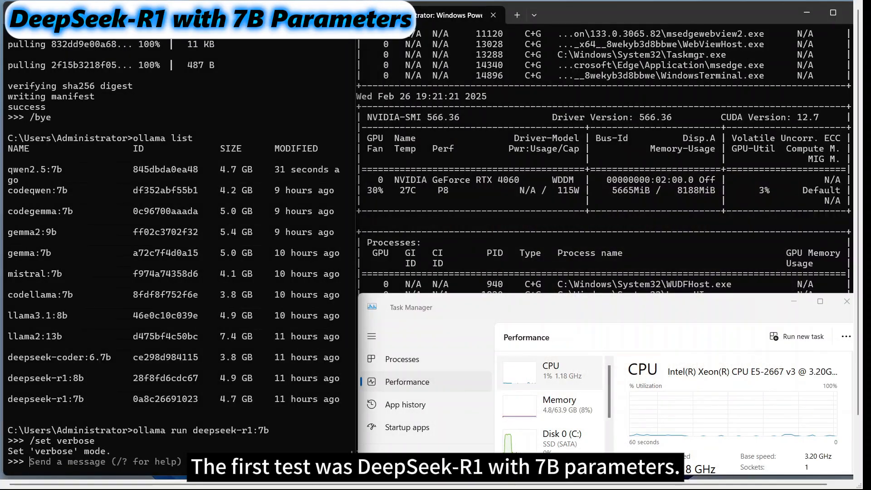
# Ask DeepSeek-R1 7B 'what is gpu' and scroll through its verbose answer.
pyautogui.write('what is')
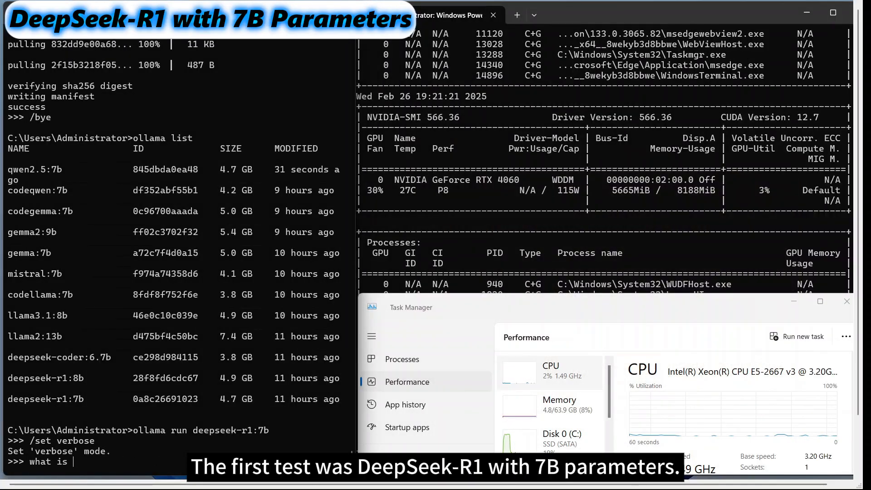
pyautogui.write('gpu')
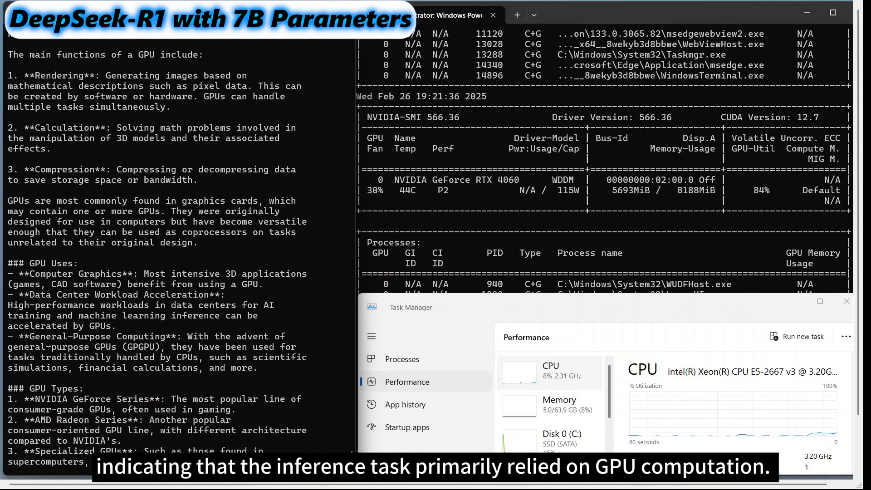
pyautogui.scroll(-3)
pyautogui.write('ollama run deepseek-r1:8b')
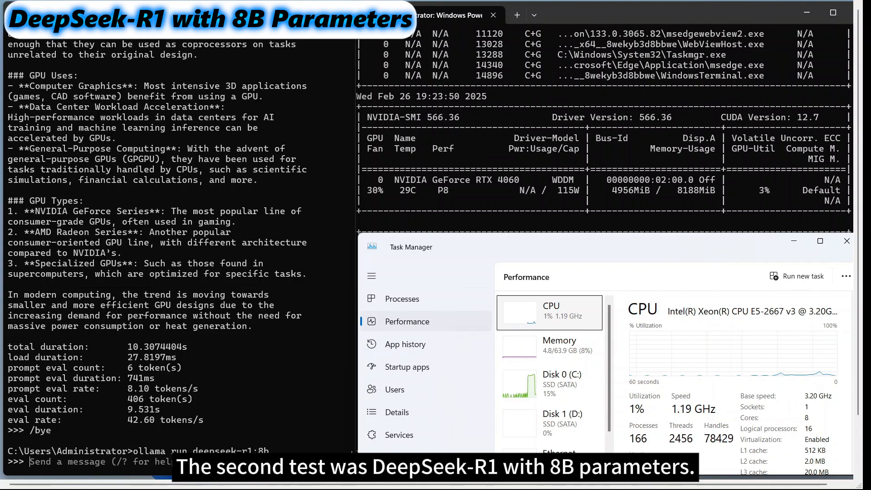
# Enable verbose stats for DeepSeek-R1 8B with /set verbose before the GPU question.
pyautogui.write('/set verbose')
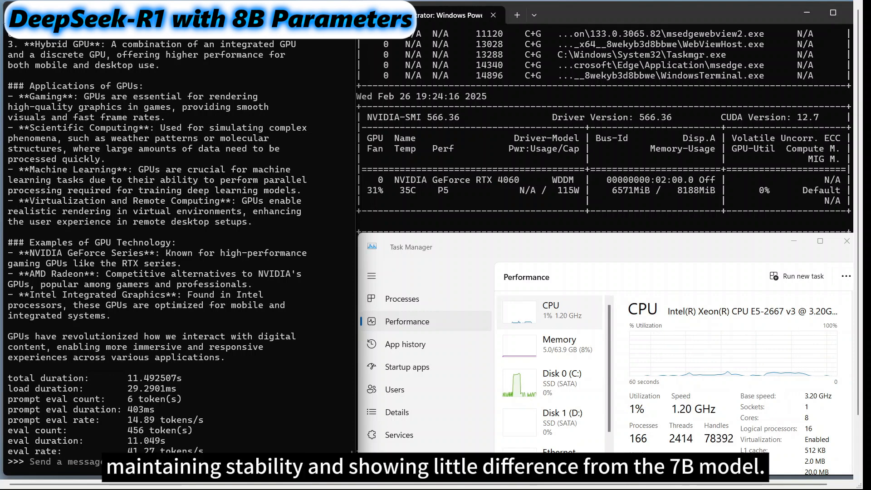
pyautogui.moveTo(268, 354)
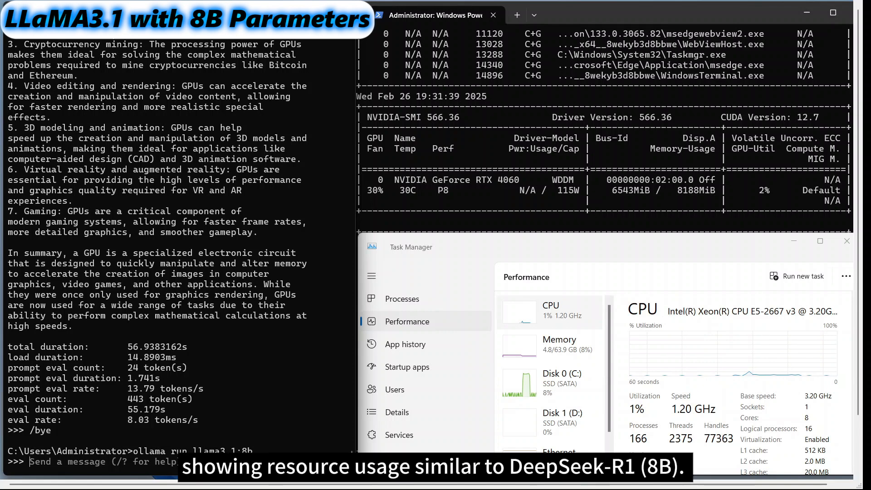
# Enable verbose mode in LLaMA3.1 8B and send 'what is gpu'.
pyautogui.write('/set verbose')
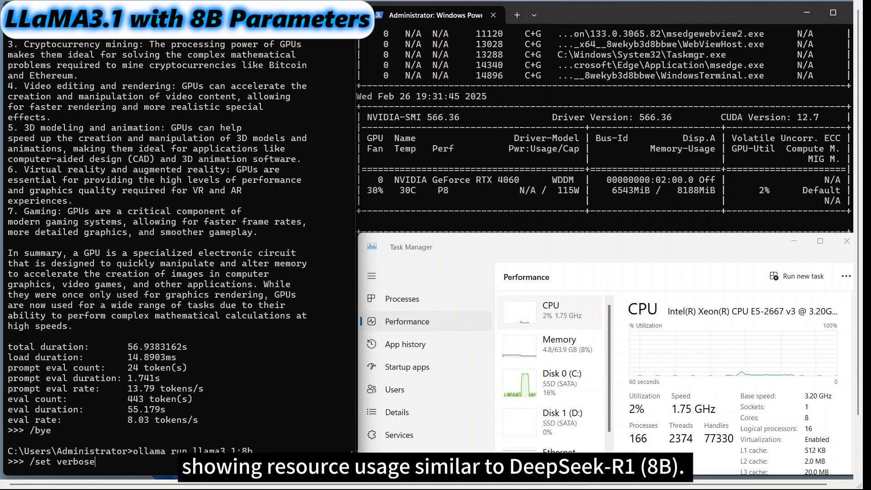
pyautogui.write('what is gpu')
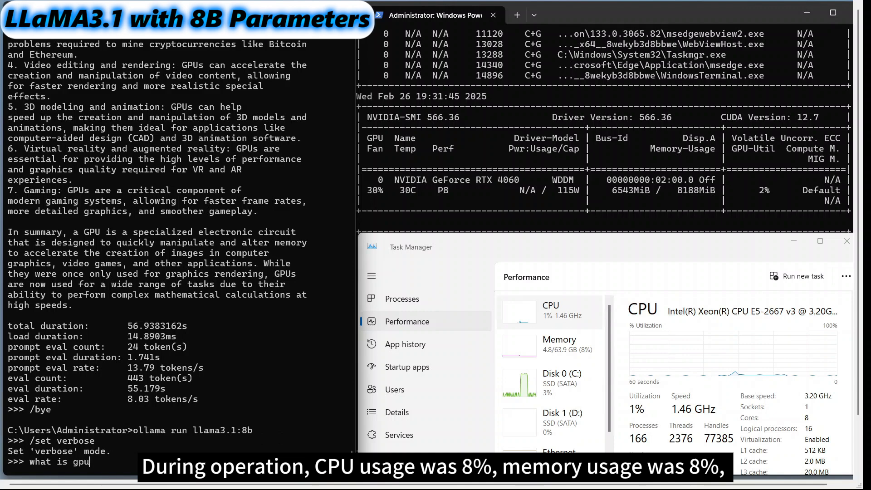
pyautogui.press('Return')
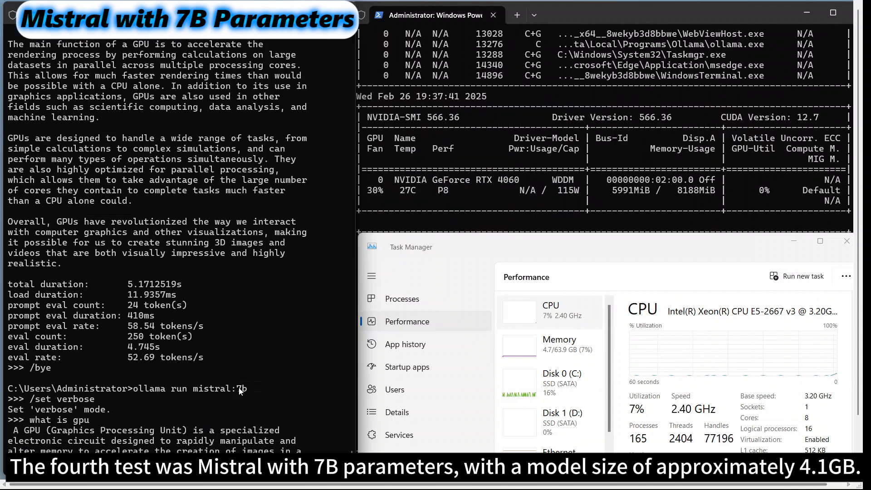
# Scroll down to follow Mistral 7B's streaming GPU answer.
pyautogui.scroll(-3)
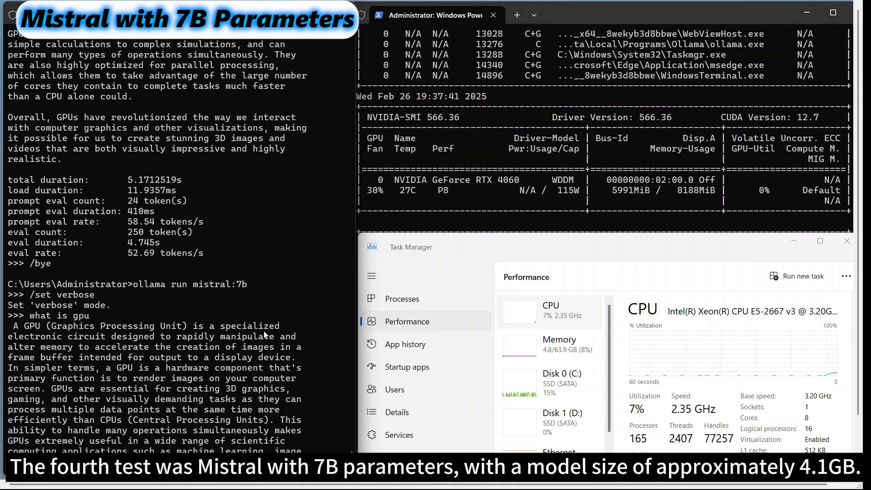